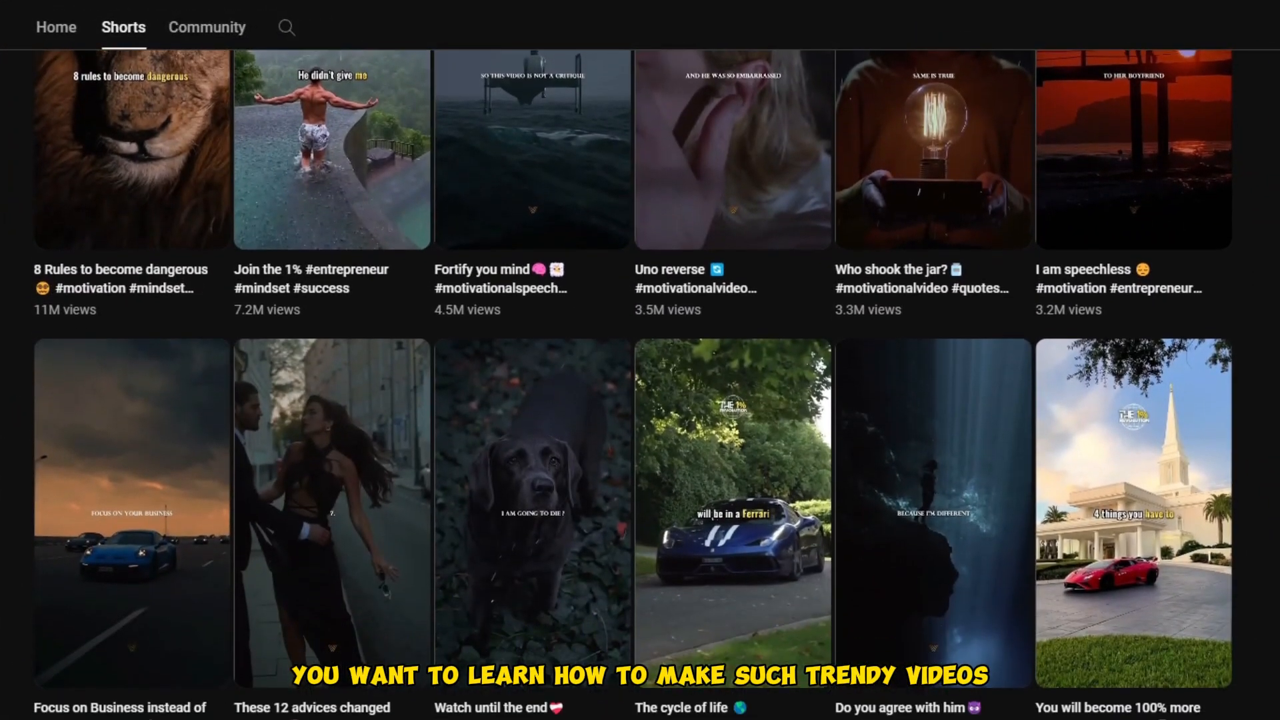
scroll(down, 3)
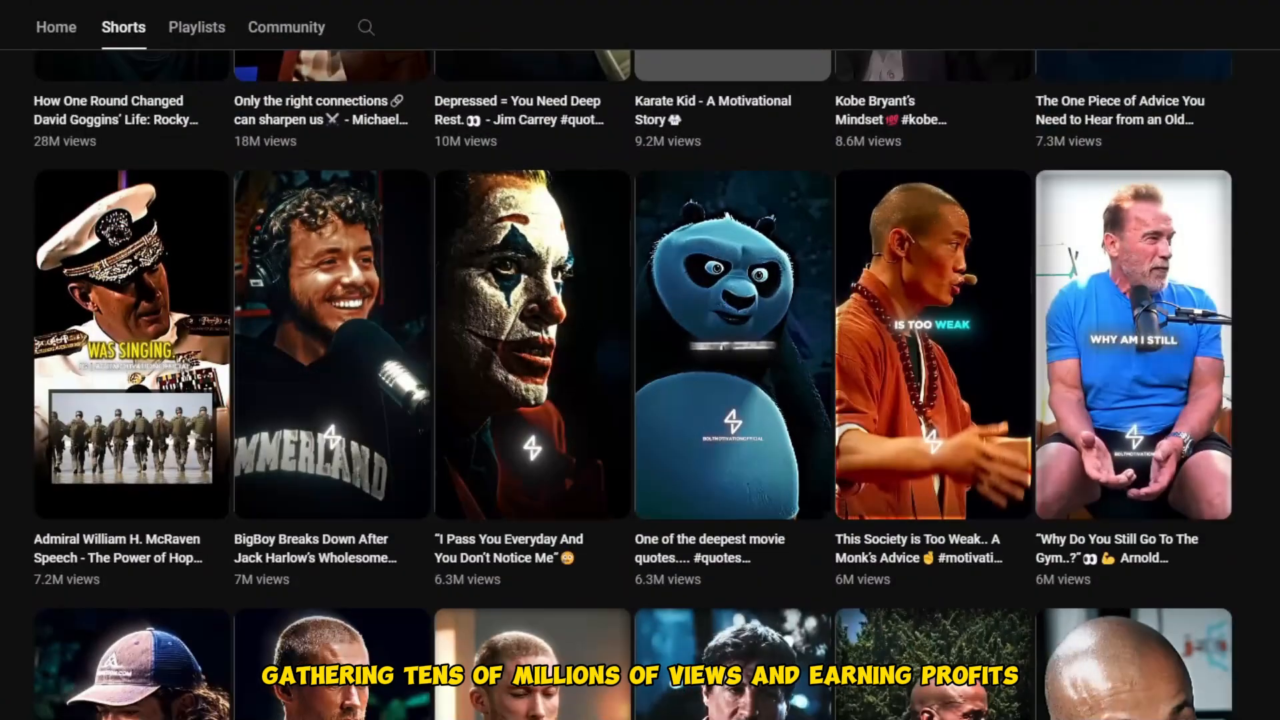
scroll(down, 3)
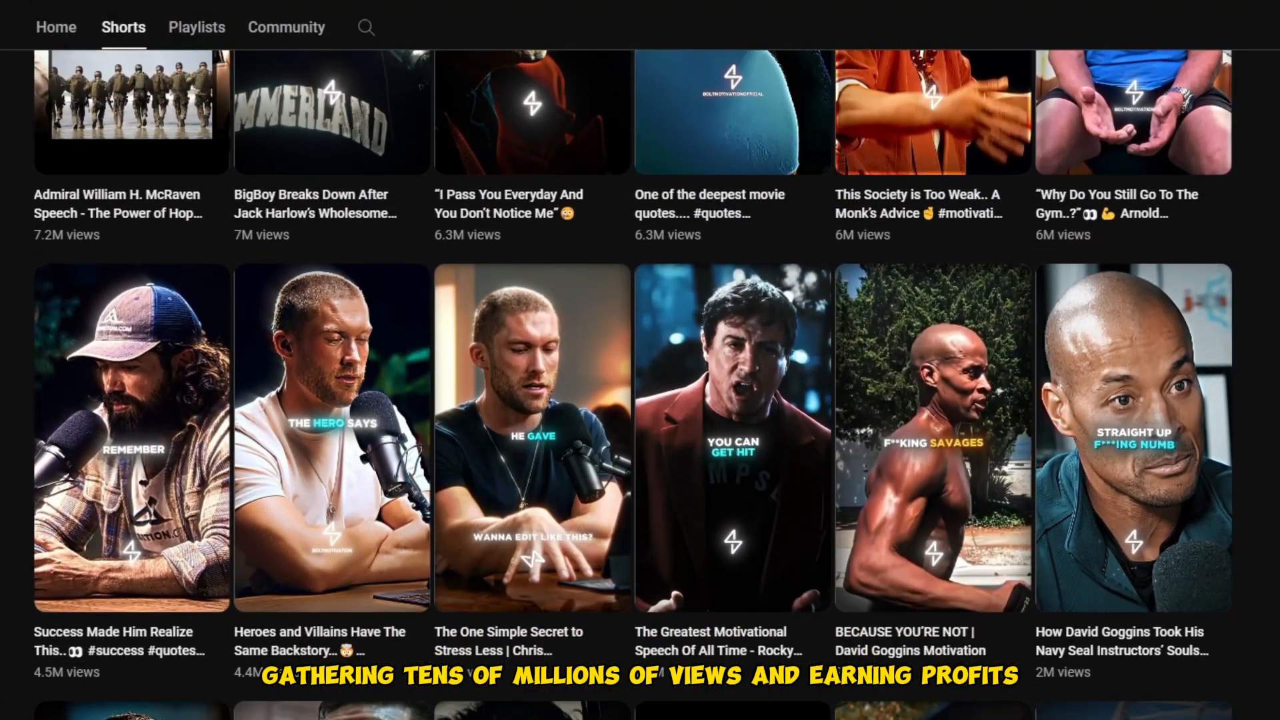